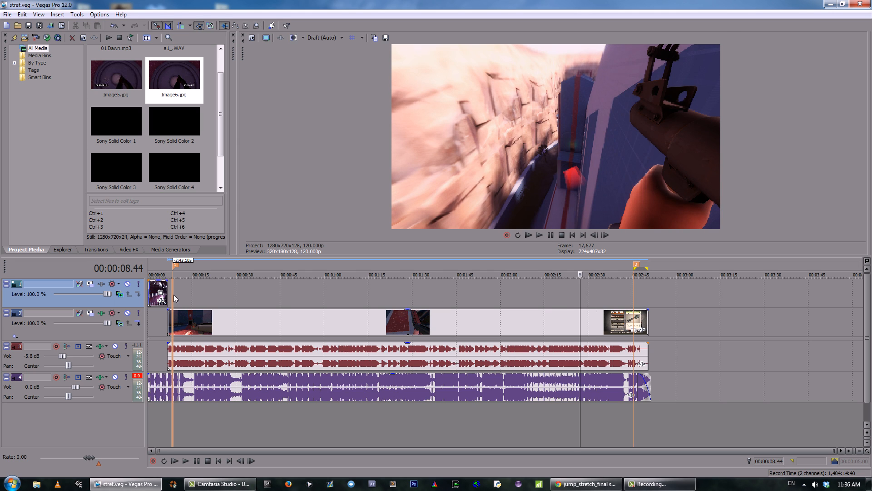
# Insert a new empty video track between the title image track and the gameplay footage
pyautogui.click(634, 274)
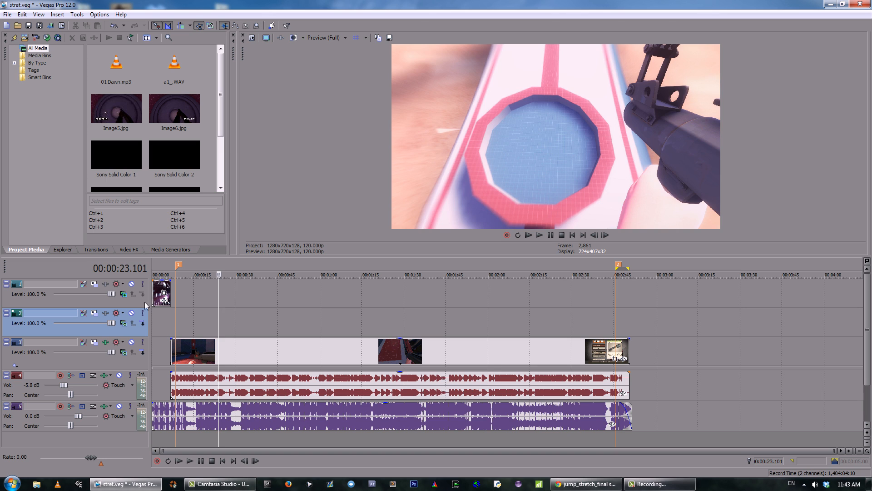
# Place a Black Solid Color clip on the new track with the Sony Timecode effect applied
pyautogui.click(171, 249)
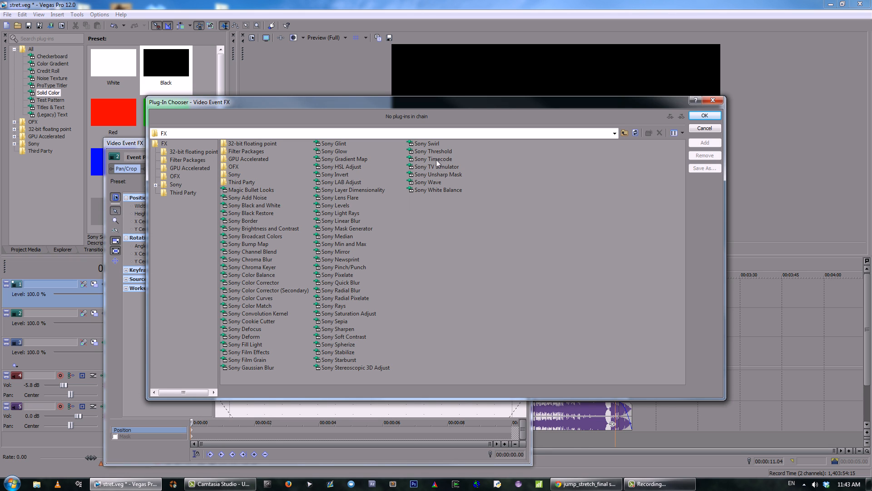
pyautogui.click(705, 115)
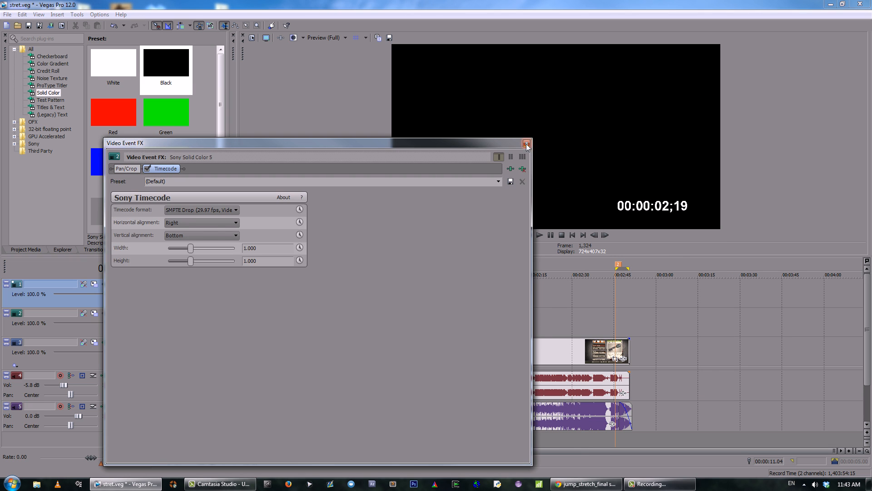
pyautogui.click(525, 142)
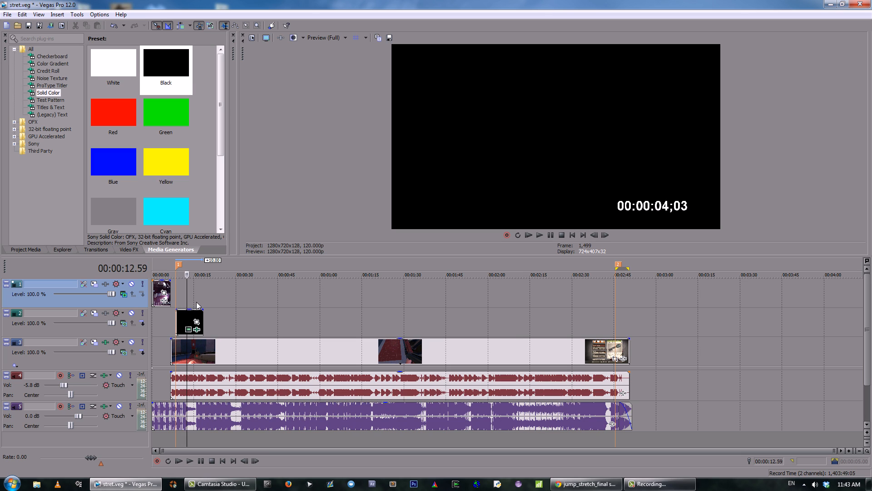
# Extend the timecode clip to the end marker and preview the timer at about 30 s and 1 min
pyautogui.click(26, 249)
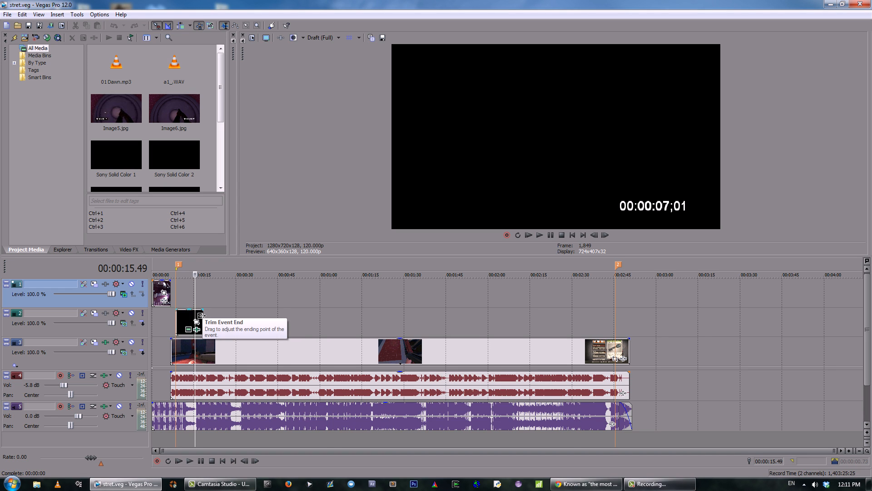
pyautogui.moveTo(201, 320); pyautogui.dragTo(281, 320)
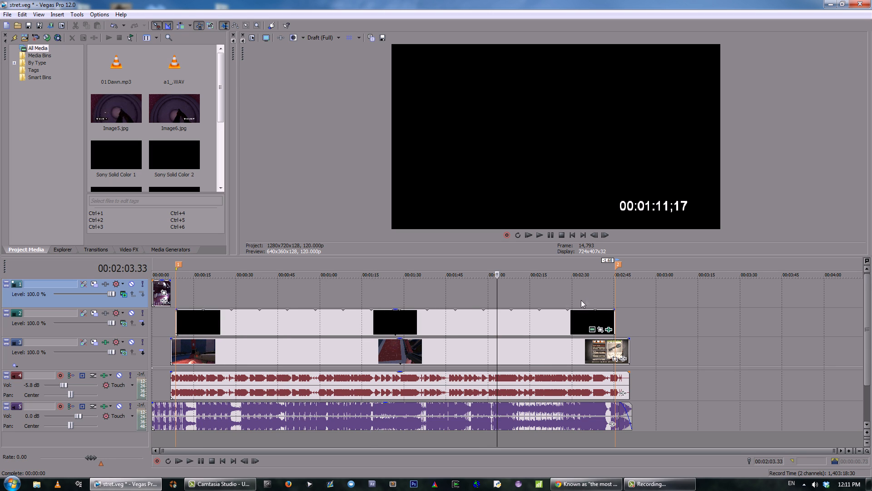
pyautogui.click(325, 274)
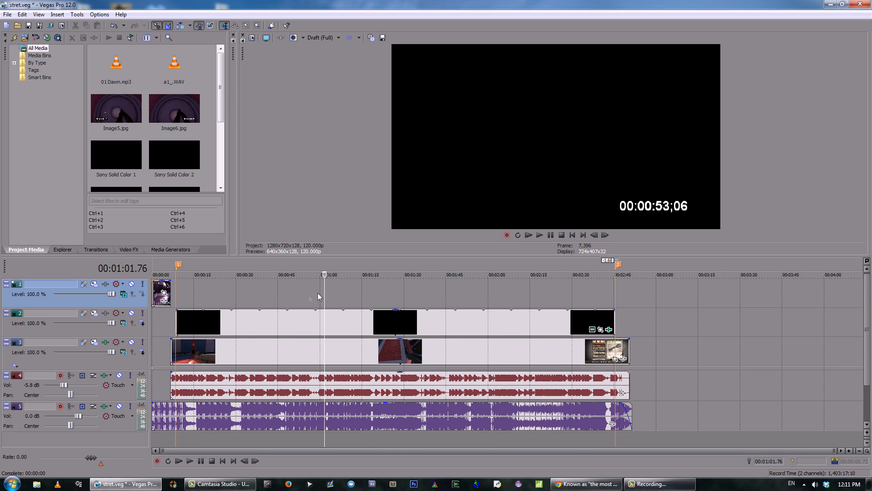
pyautogui.click(234, 274)
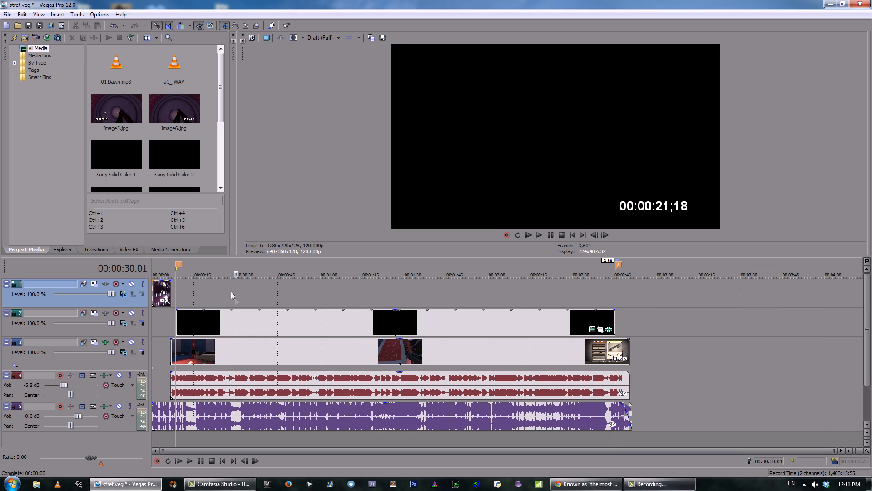
# Set the timecode track's compositing mode to Add so only the white timer shows
pyautogui.click(120, 323)
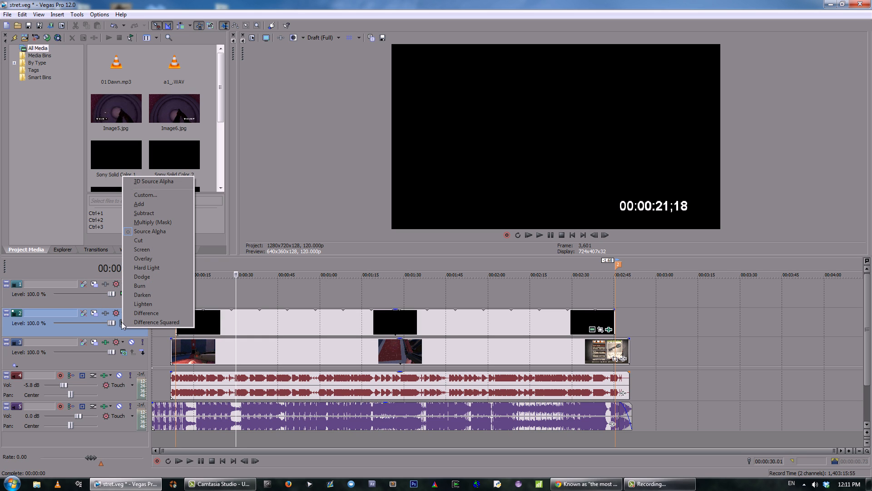
pyautogui.moveTo(147, 206)
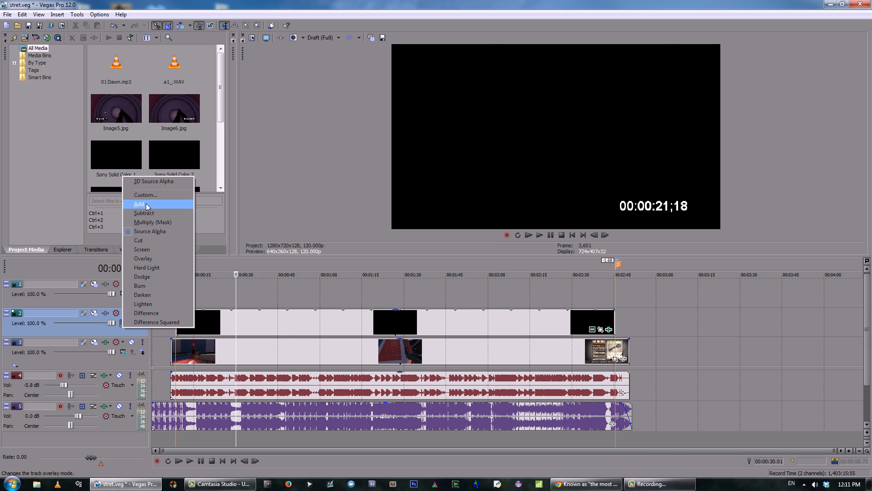
pyautogui.click(139, 203)
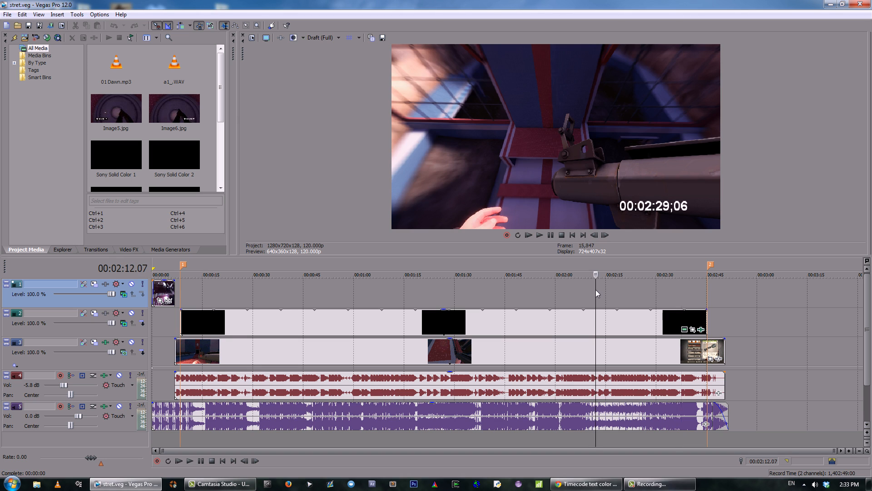
# Trim the timecode clip past the end marker and preview the final time 00:02:36;29 at Best (Full)
pyautogui.click(679, 275)
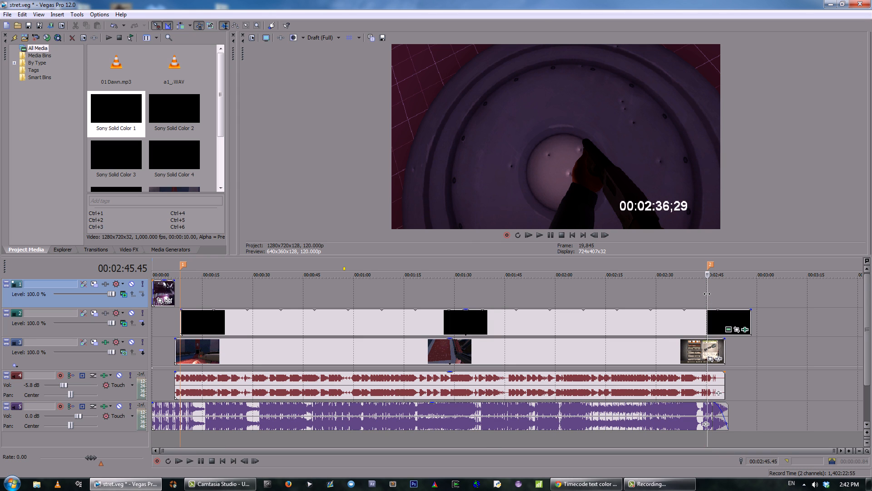
pyautogui.click(338, 38)
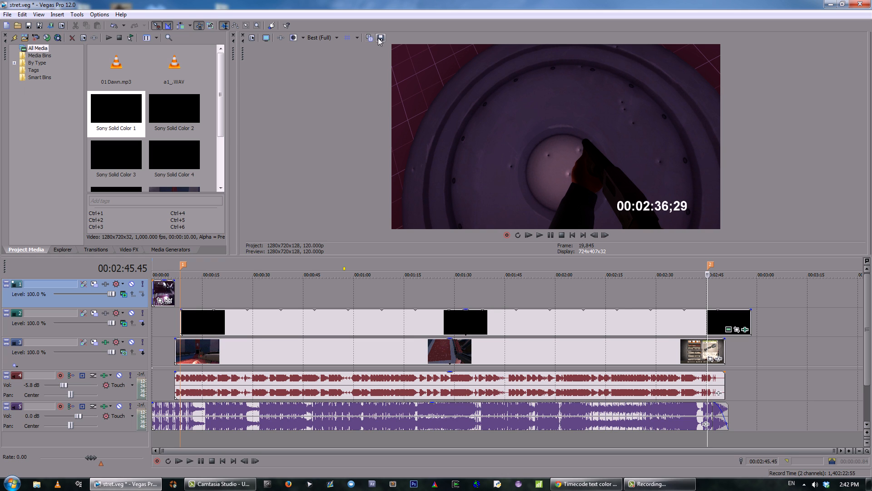
# Save the final timer frame as Image9.jpg on a new track and return preview to Draft (Full)
pyautogui.click(379, 38)
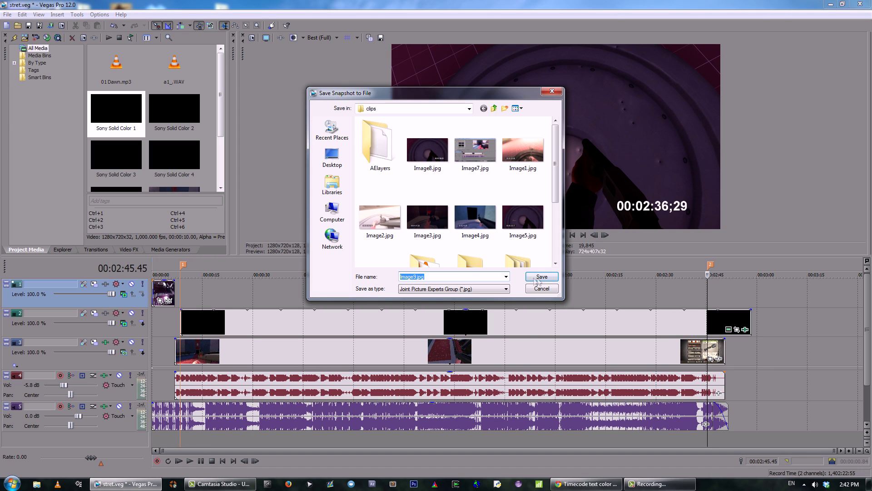
pyautogui.click(541, 277)
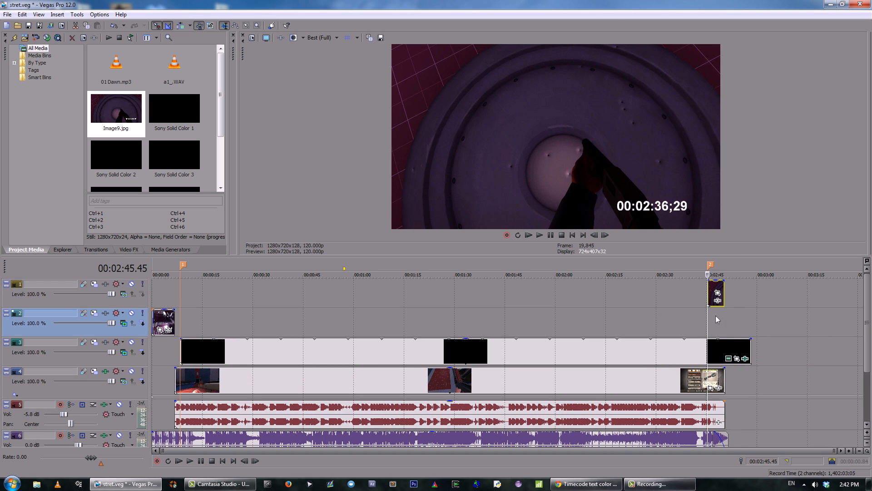
pyautogui.click(336, 38)
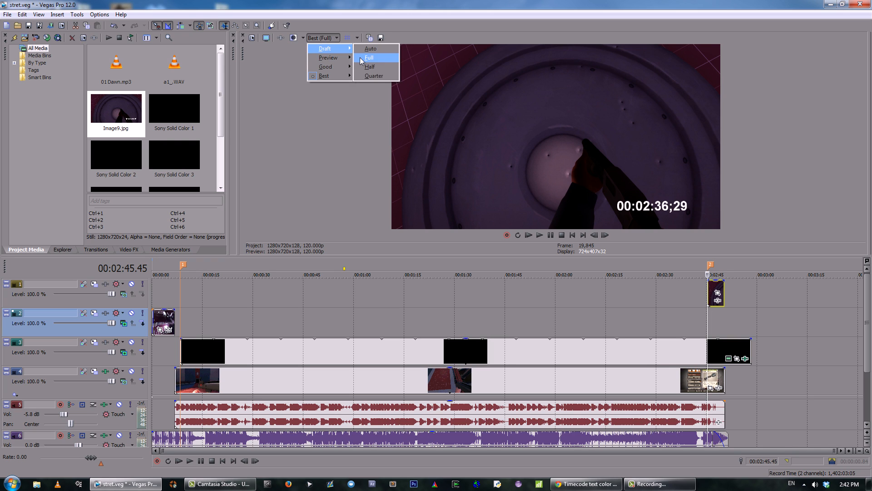
pyautogui.click(369, 57)
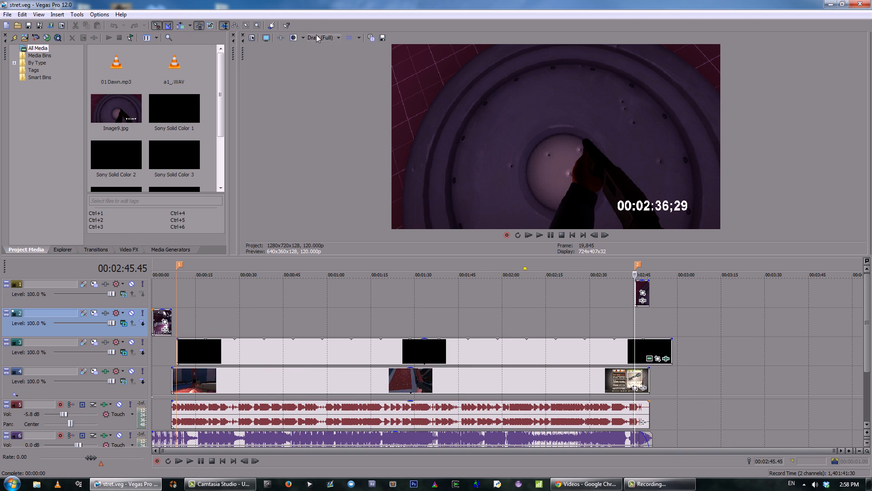
# Add Sony Black Restore to the Image9 still with its Threshold settled at about 0.39
pyautogui.click(337, 37)
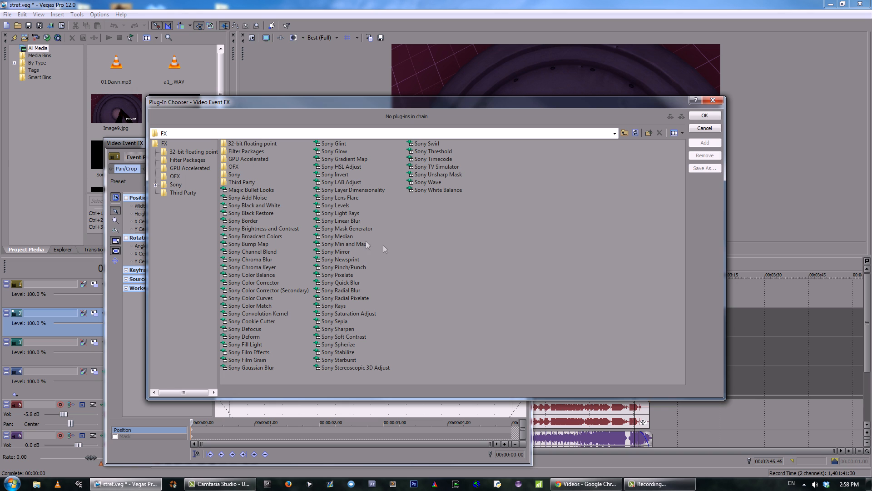
pyautogui.click(705, 115)
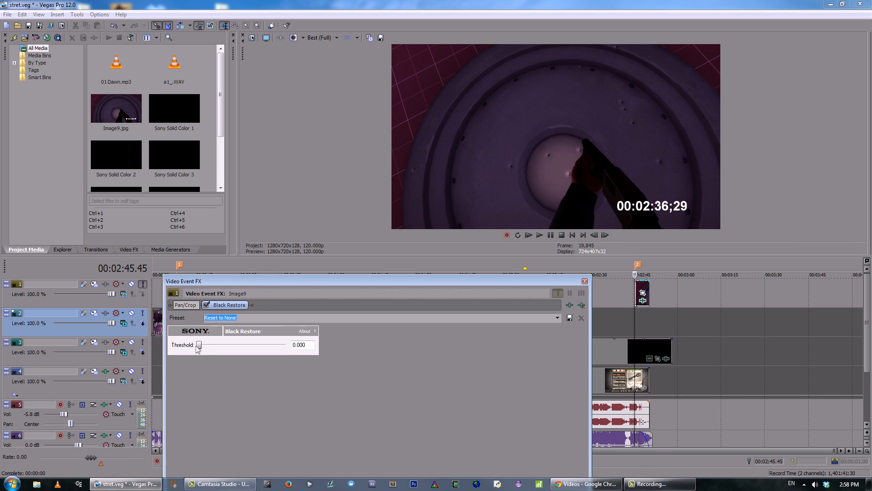
pyautogui.moveTo(199, 345); pyautogui.dragTo(243, 344)
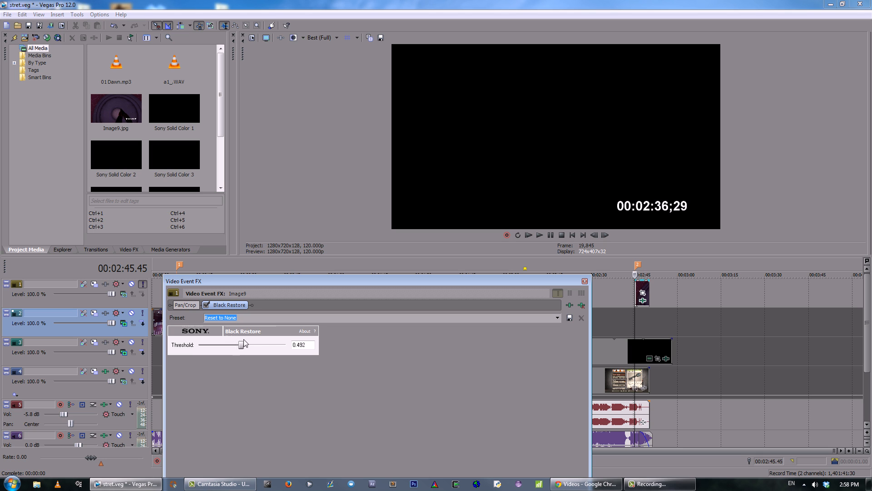
pyautogui.moveTo(241, 344); pyautogui.dragTo(214, 345)
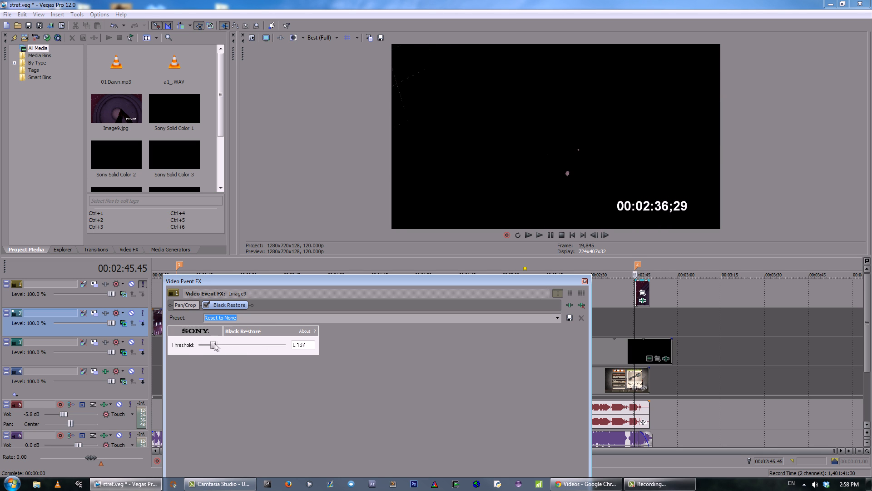
pyautogui.moveTo(216, 344); pyautogui.dragTo(264, 344)
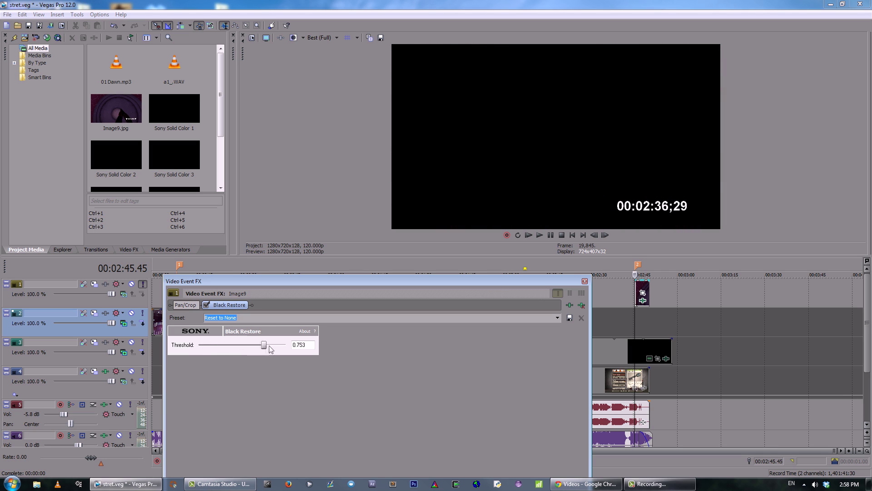
pyautogui.moveTo(263, 344); pyautogui.dragTo(267, 344)
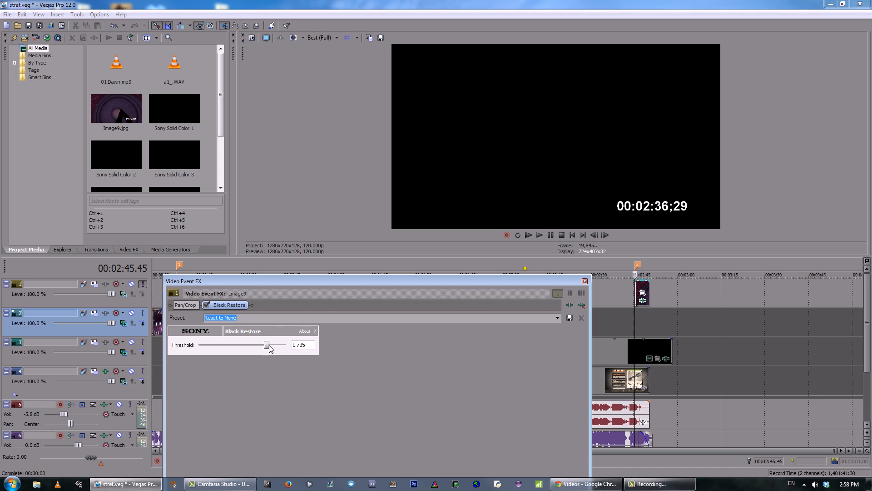
pyautogui.moveTo(268, 345); pyautogui.dragTo(251, 345)
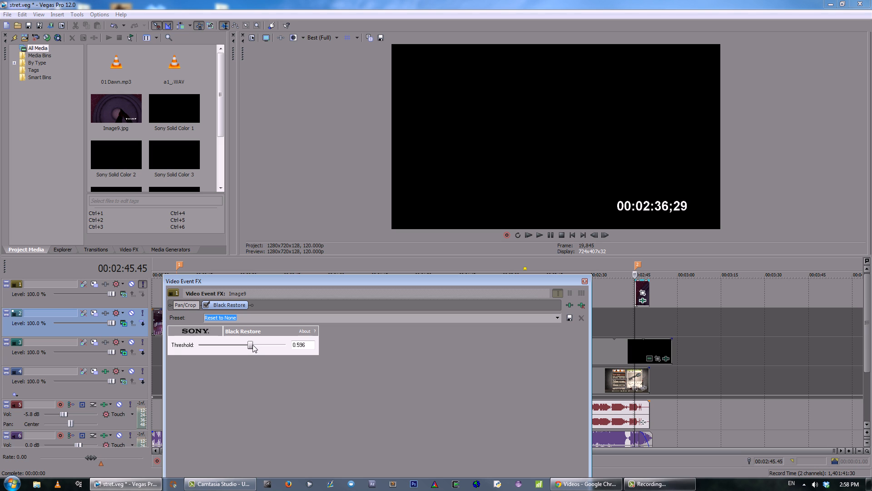
pyautogui.moveTo(251, 345); pyautogui.dragTo(233, 345)
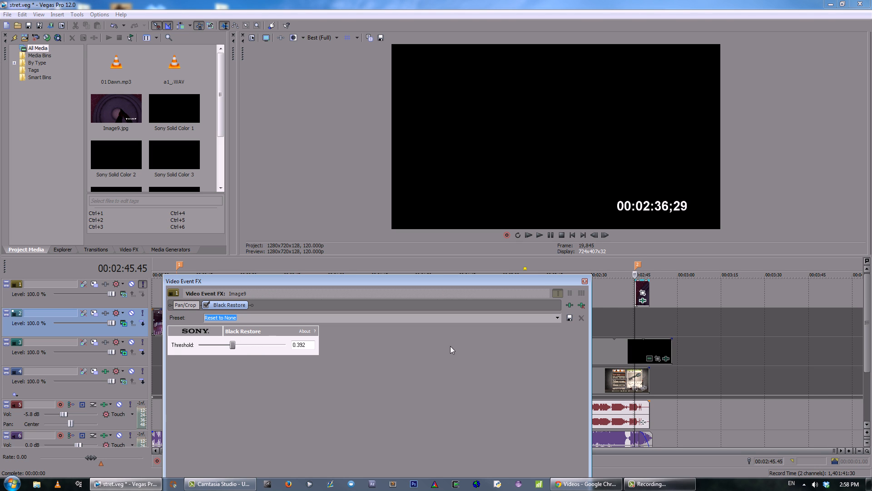
pyautogui.click(583, 281)
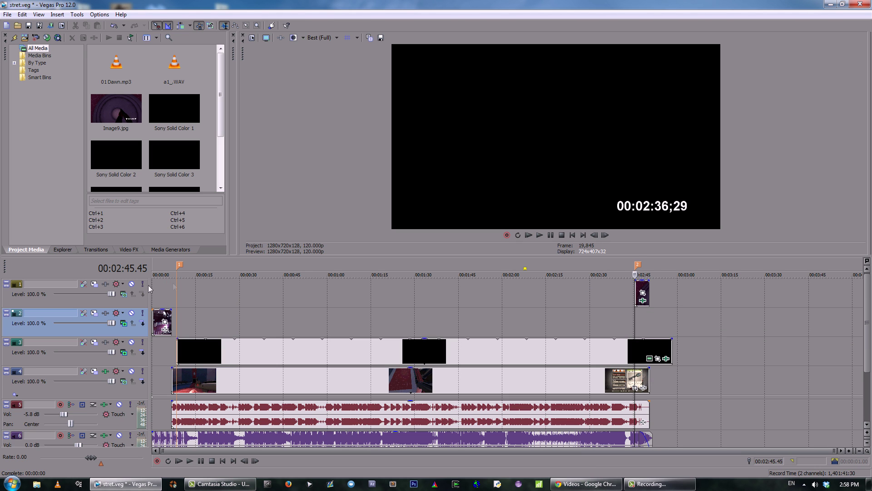
# Insert a new top video track and bring up the gameplay footage track's context menu
pyautogui.click(342, 39)
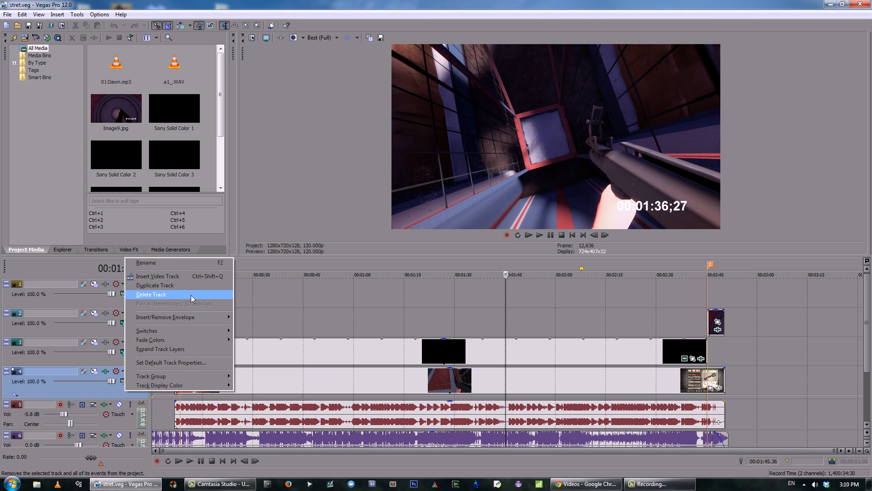
# Duplicate the gameplay track onto the top track and fade out the copy's end
pyautogui.click(155, 286)
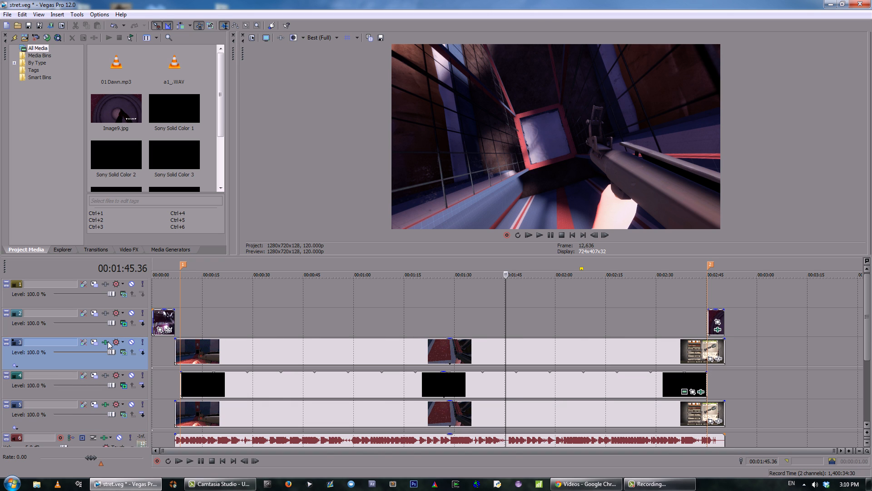
pyautogui.moveTo(113, 322)
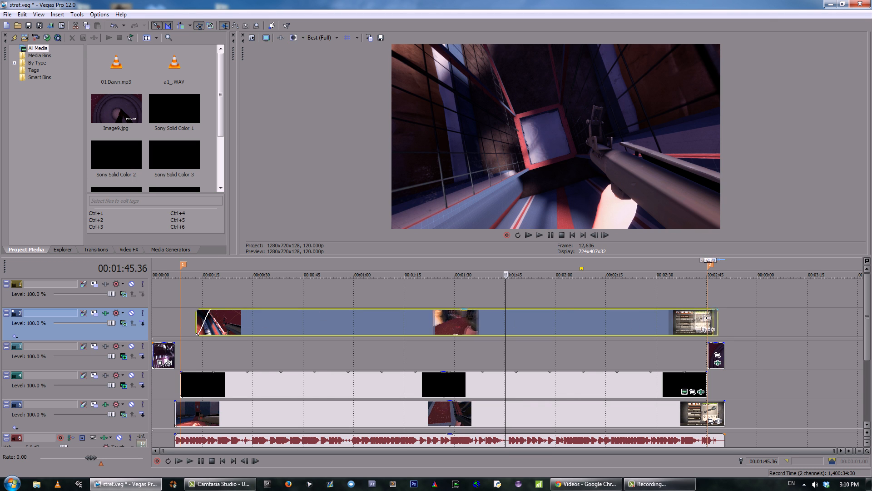
pyautogui.moveTo(715, 320); pyautogui.dragTo(676, 320)
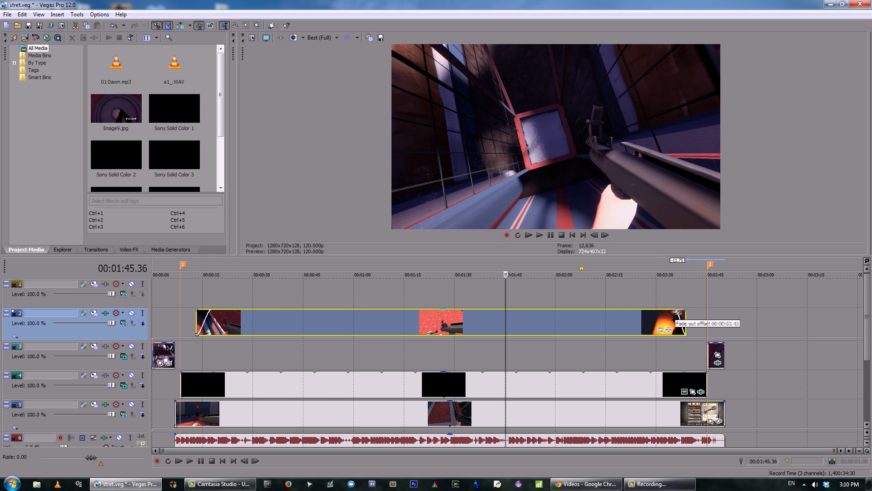